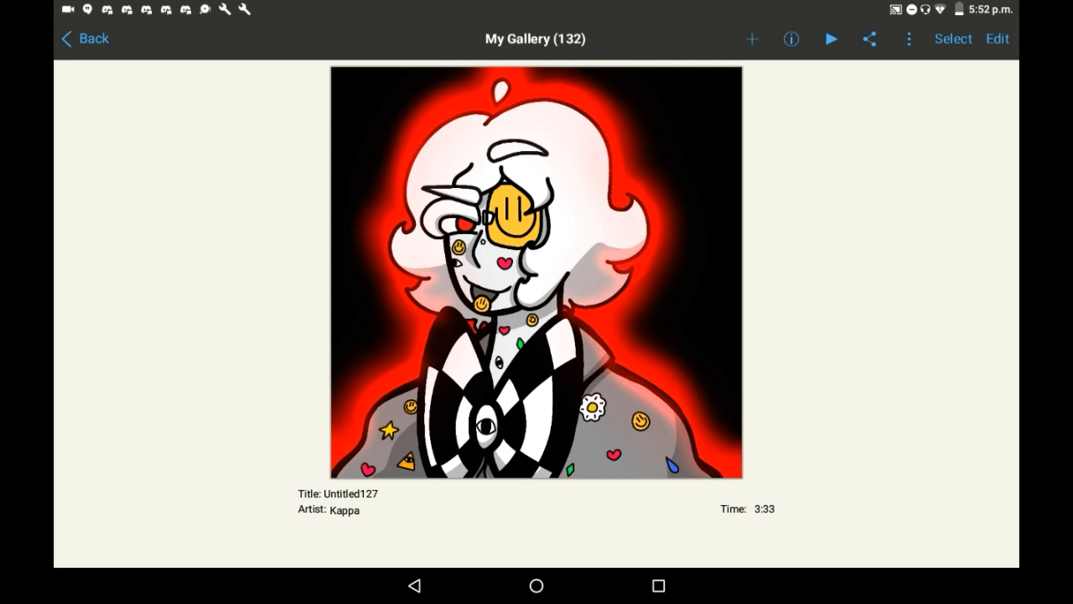
Step: Play back the portrait's drawing replay in ibis Paint X, then land on PowerDirector's project list
left_click(908, 38)
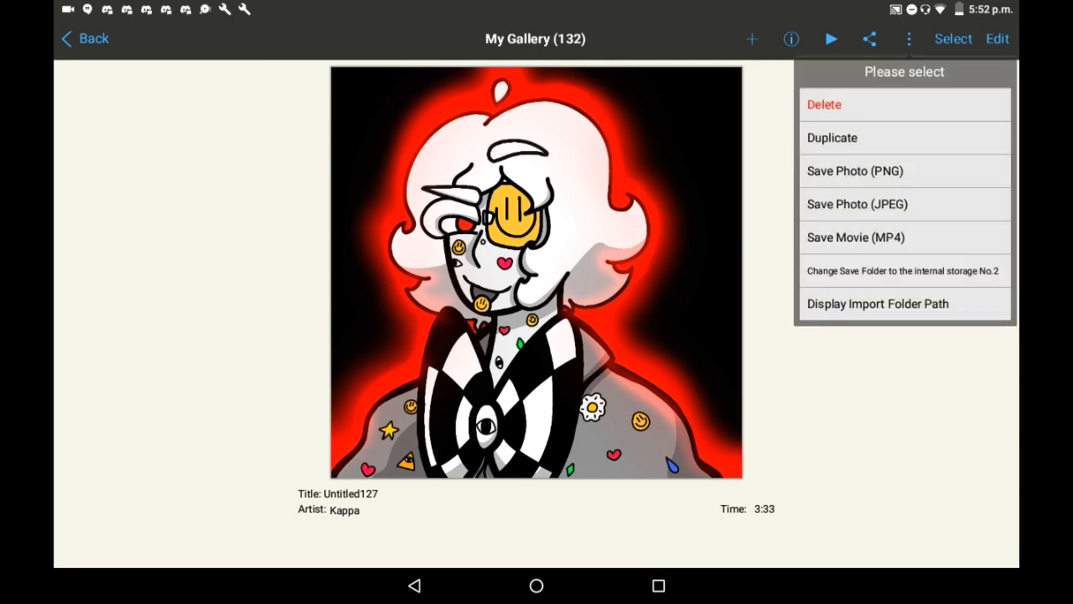
left_click(855, 238)
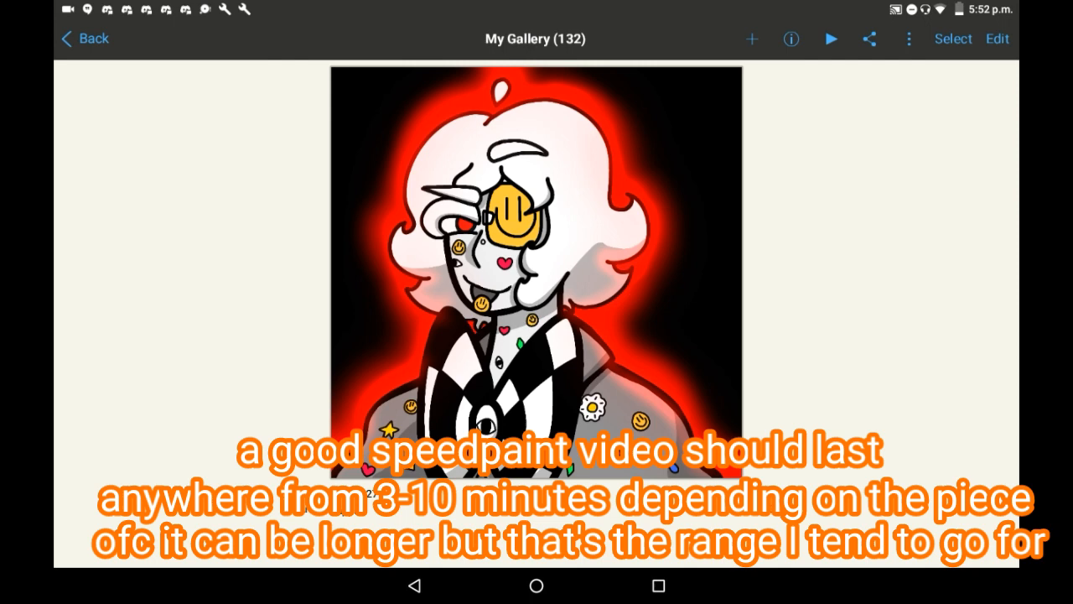
left_click(537, 268)
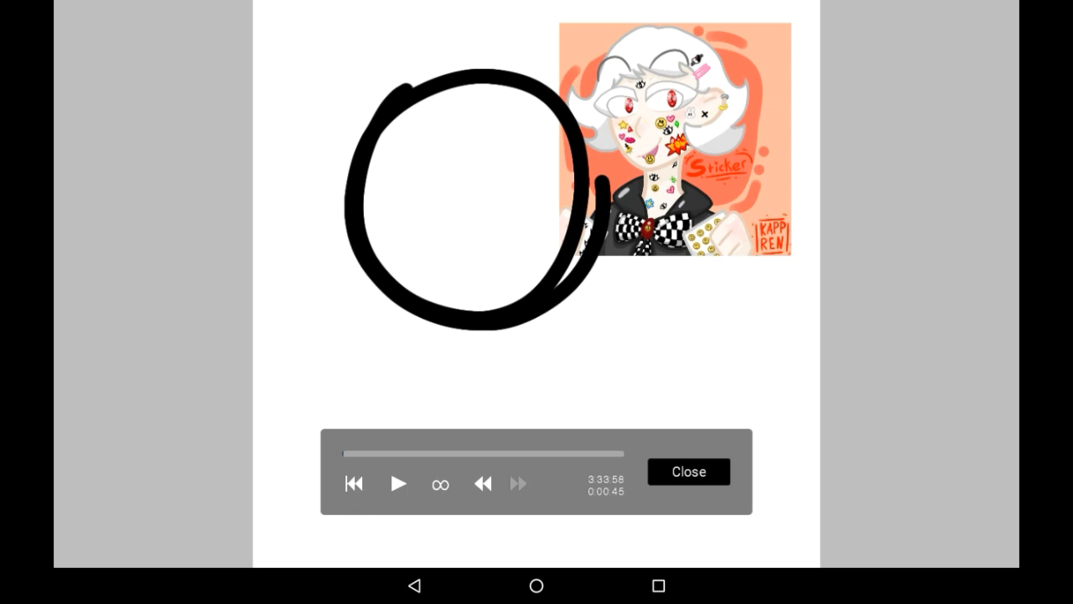
left_click(399, 483)
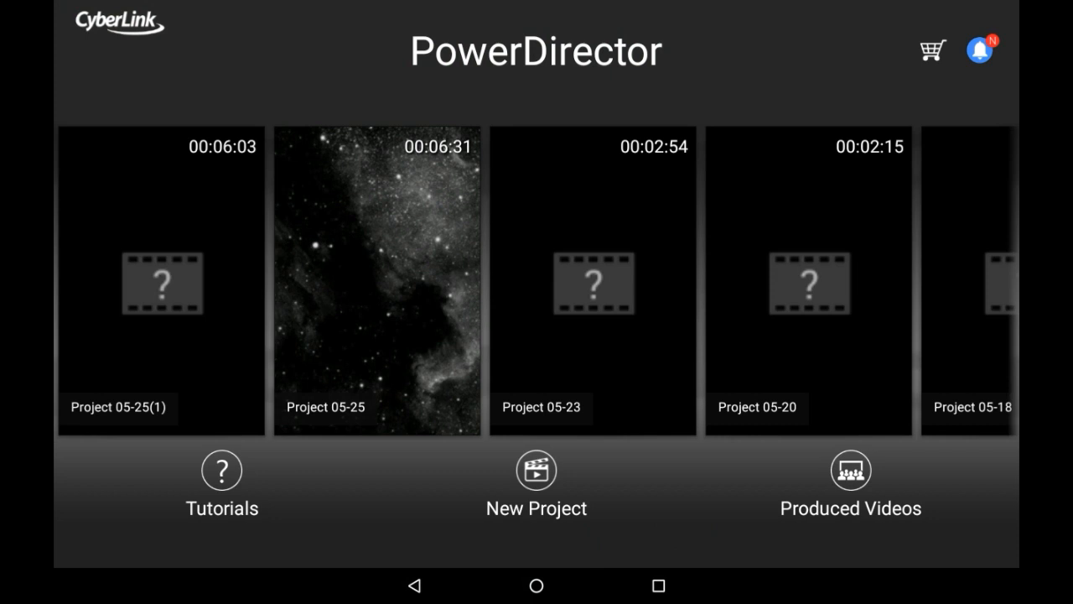
Step: Create a new 16:9 project keeping the default name Project 05-27
left_click(537, 483)
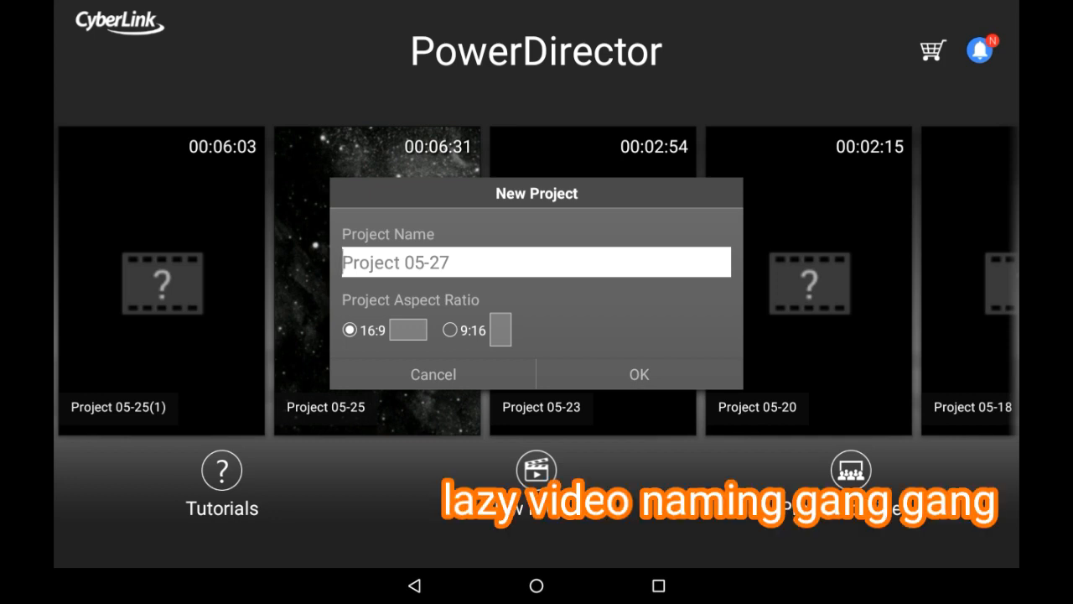
left_click(637, 374)
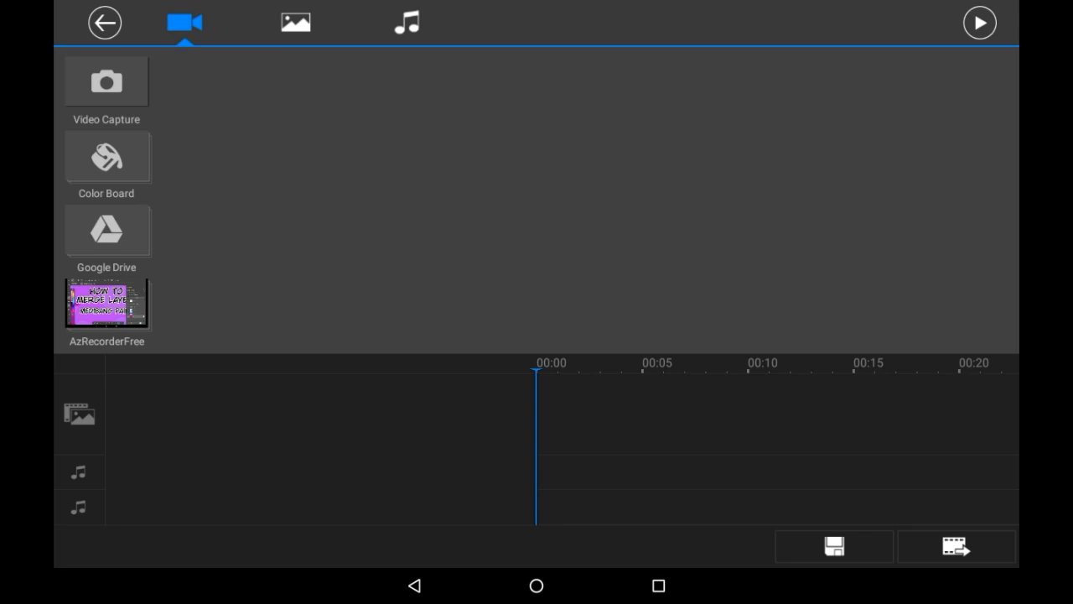
Step: Place the starry nebula image on the main track with a Pan & Zoom motion and stretch it past 25 seconds
left_click(295, 23)
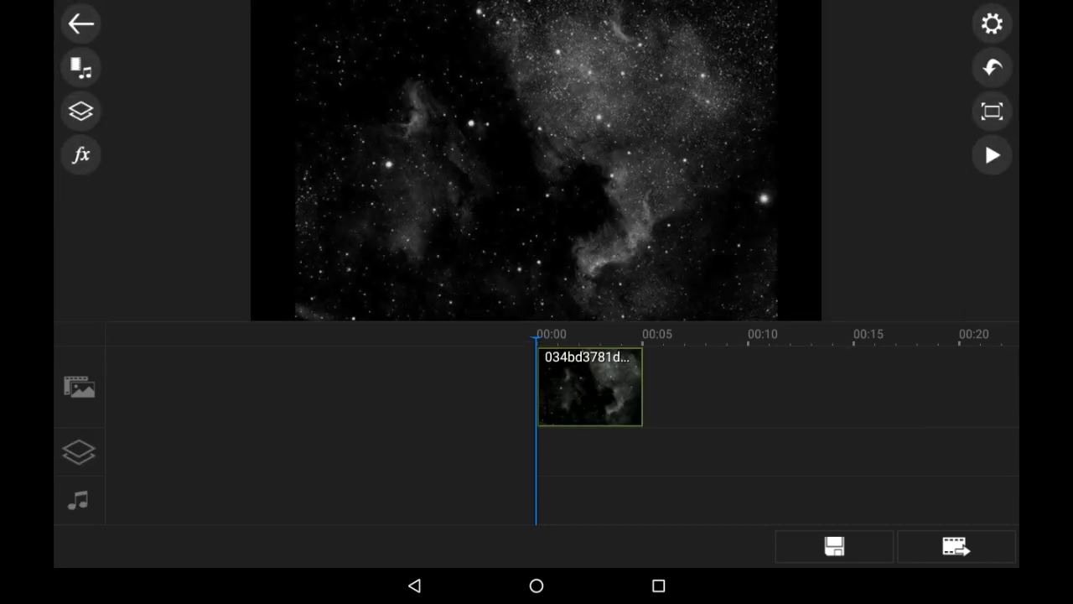
left_click(587, 387)
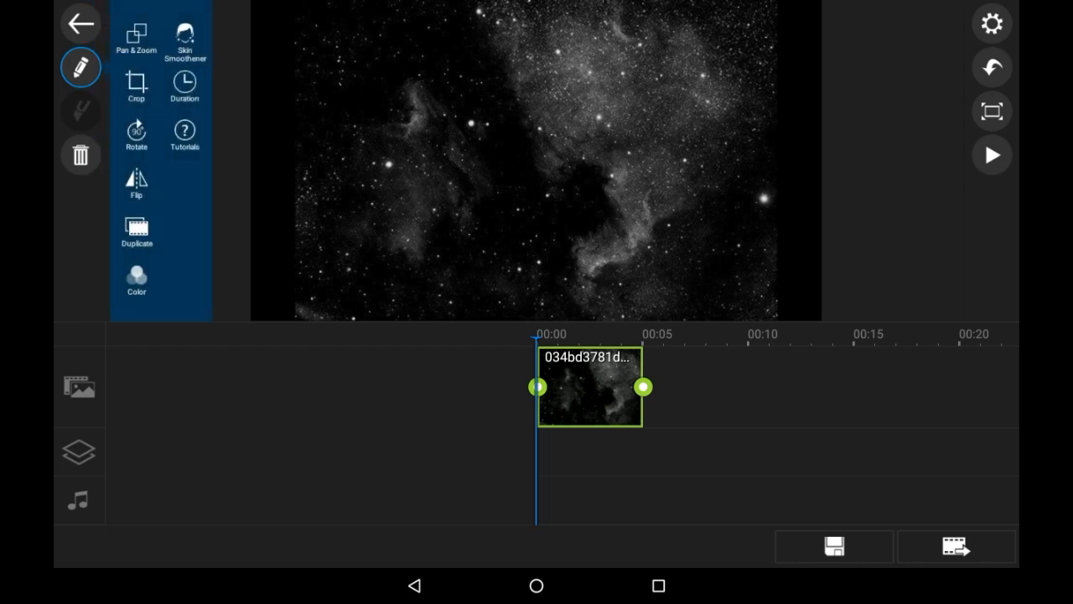
left_click(136, 36)
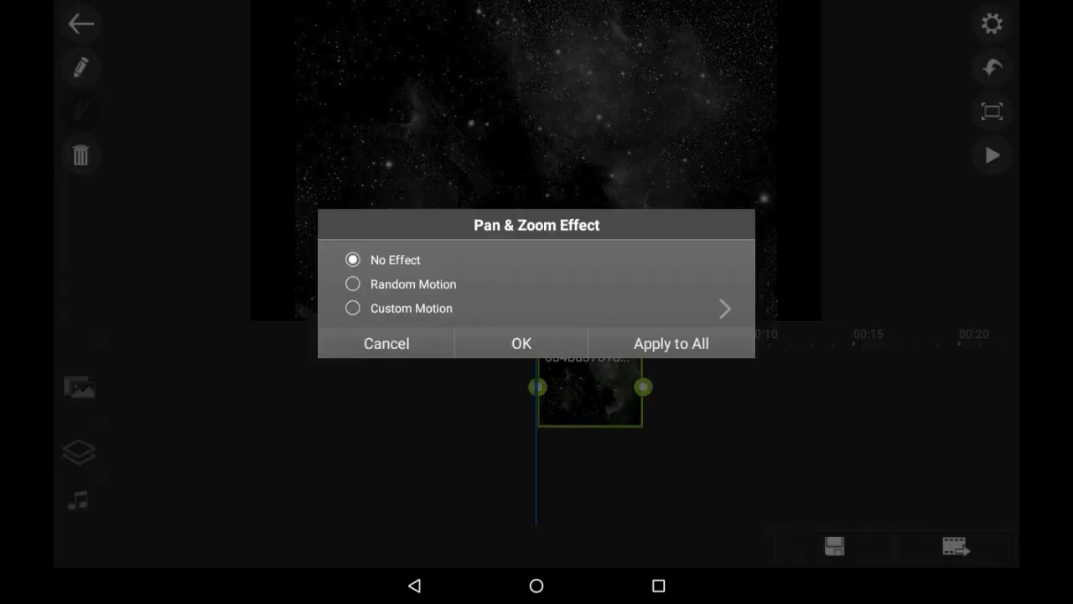
left_click(520, 342)
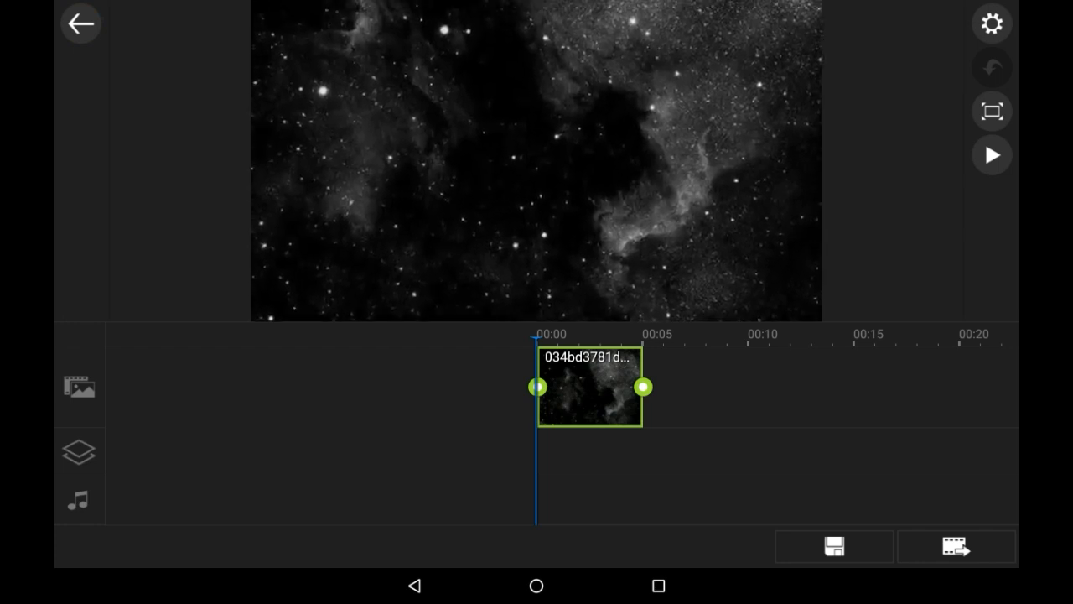
left_click(587, 385)
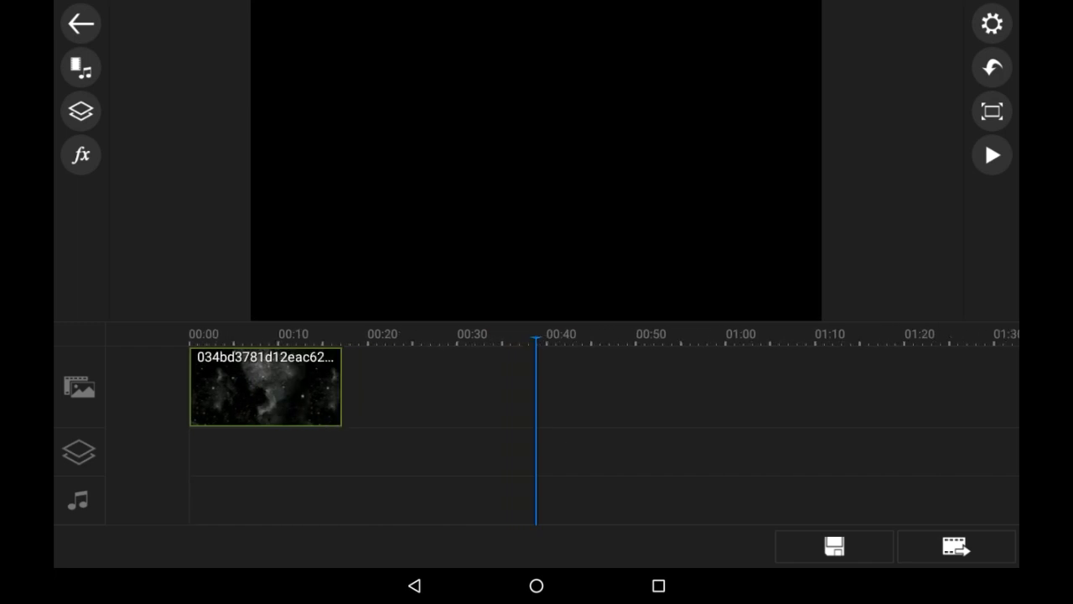
left_click(265, 386)
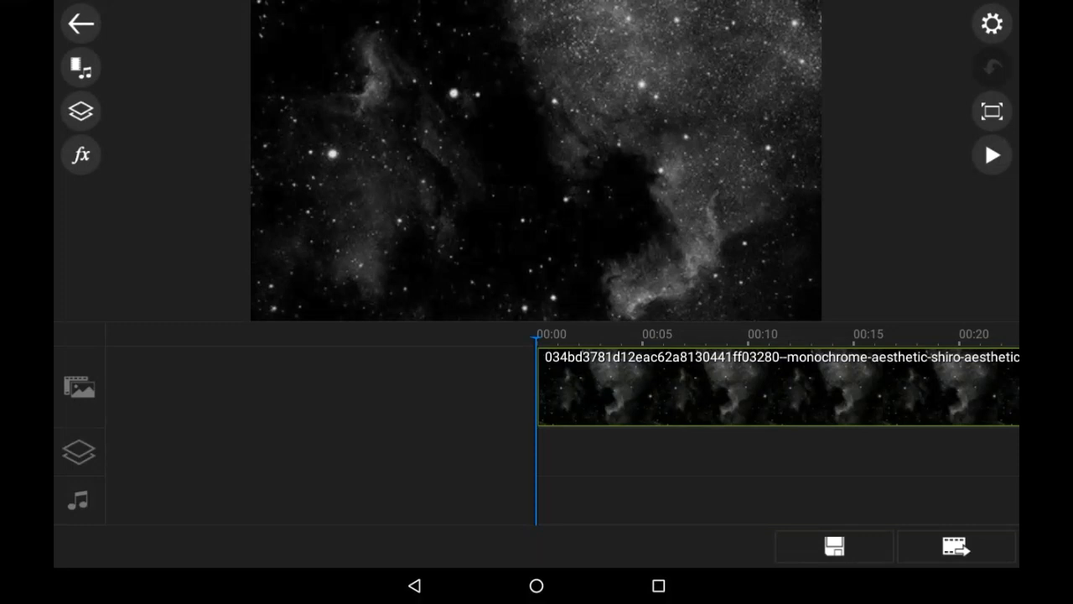
left_click(80, 111)
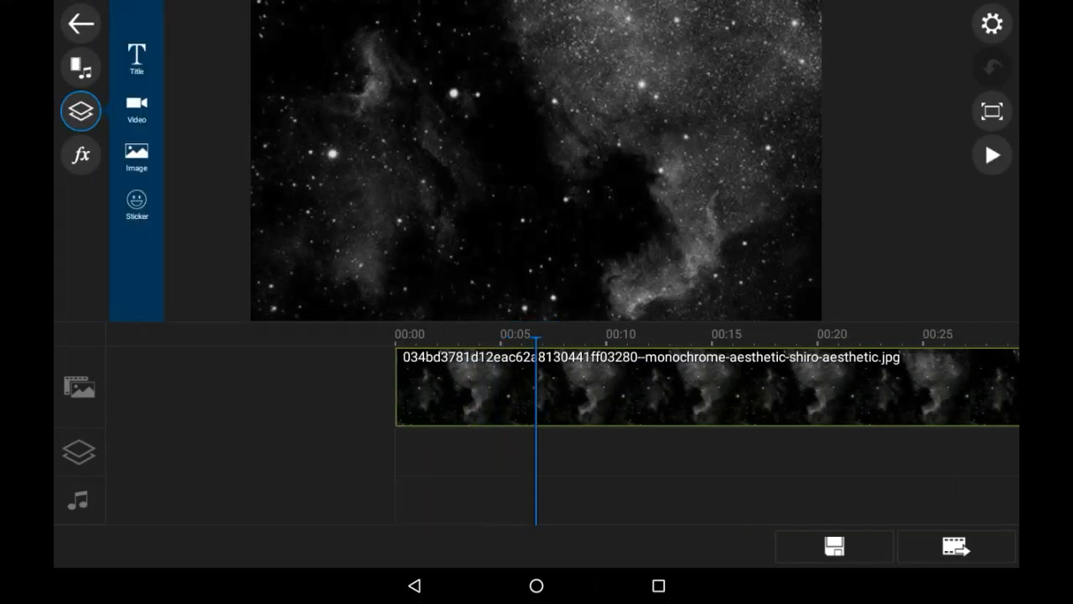
Step: Add 20200527_175524.mp4 from the AzRecorderFree folder as a video overlay and preview it
left_click(136, 110)
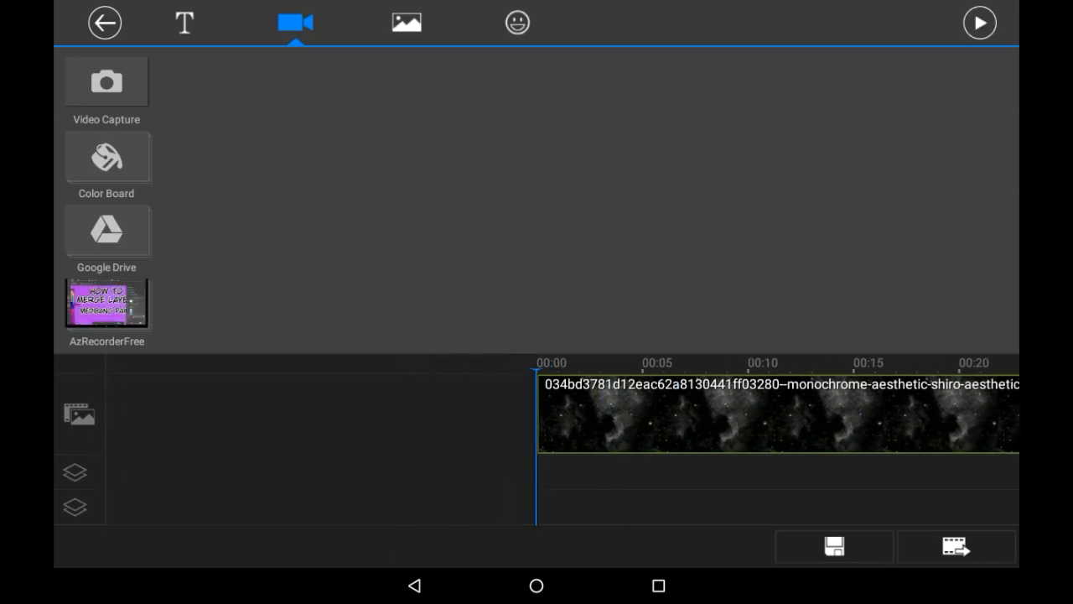
left_click(107, 302)
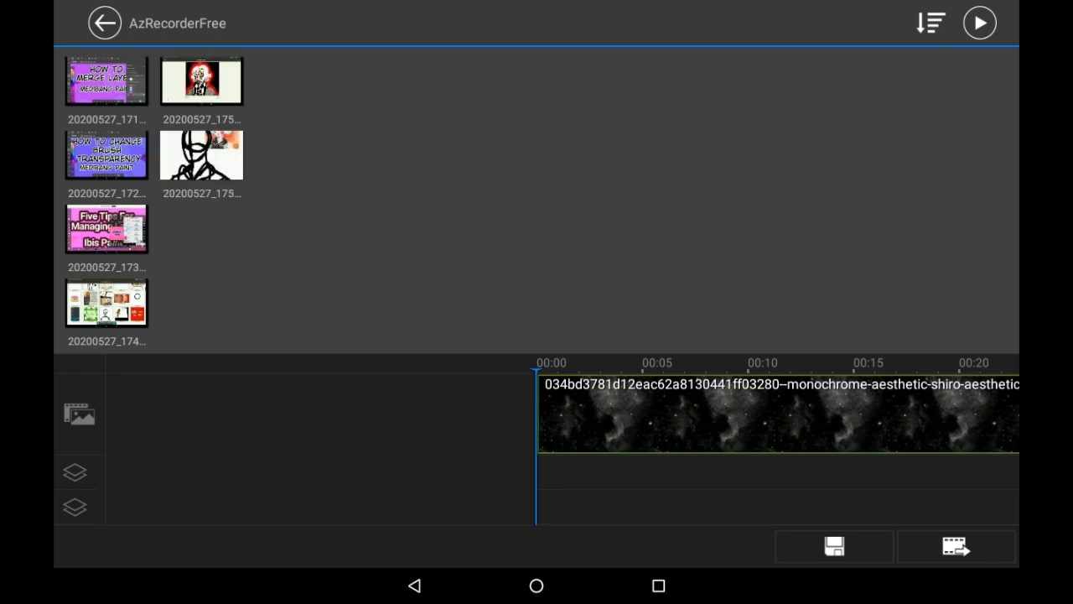
left_click(201, 155)
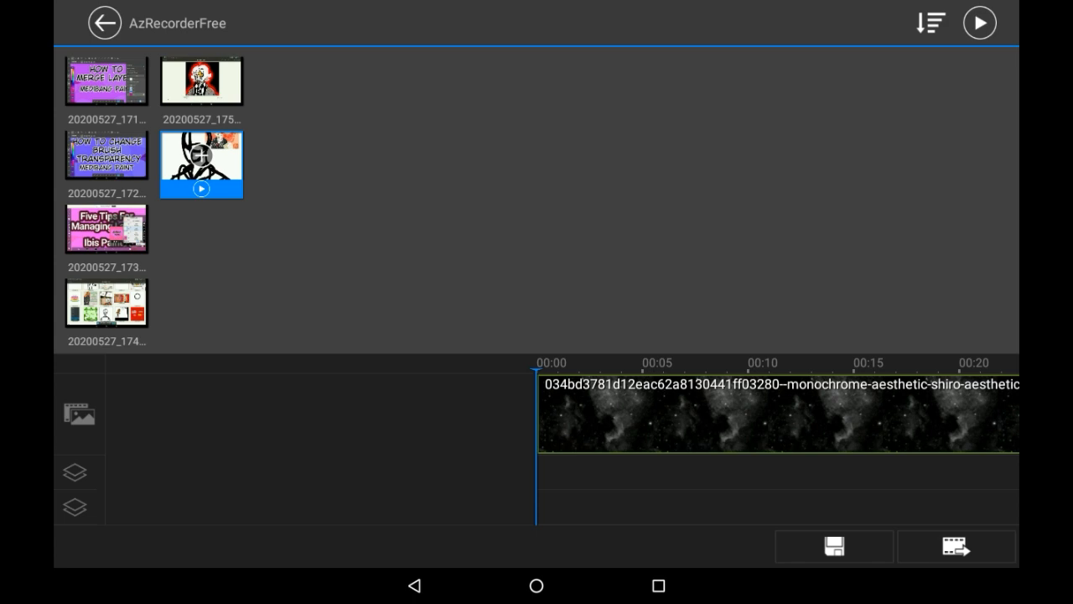
left_click(201, 163)
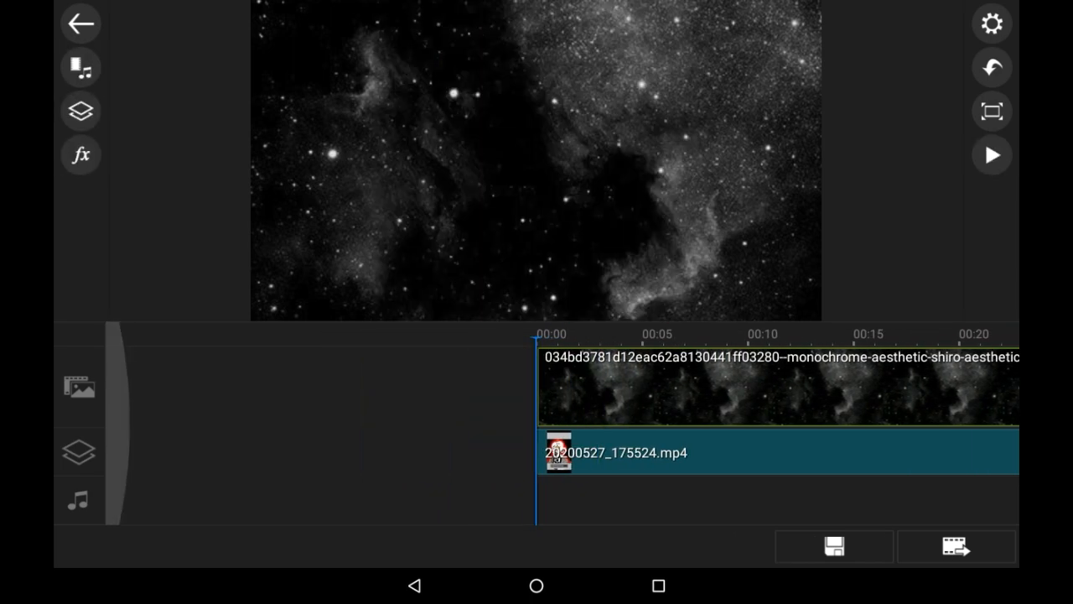
left_click(992, 154)
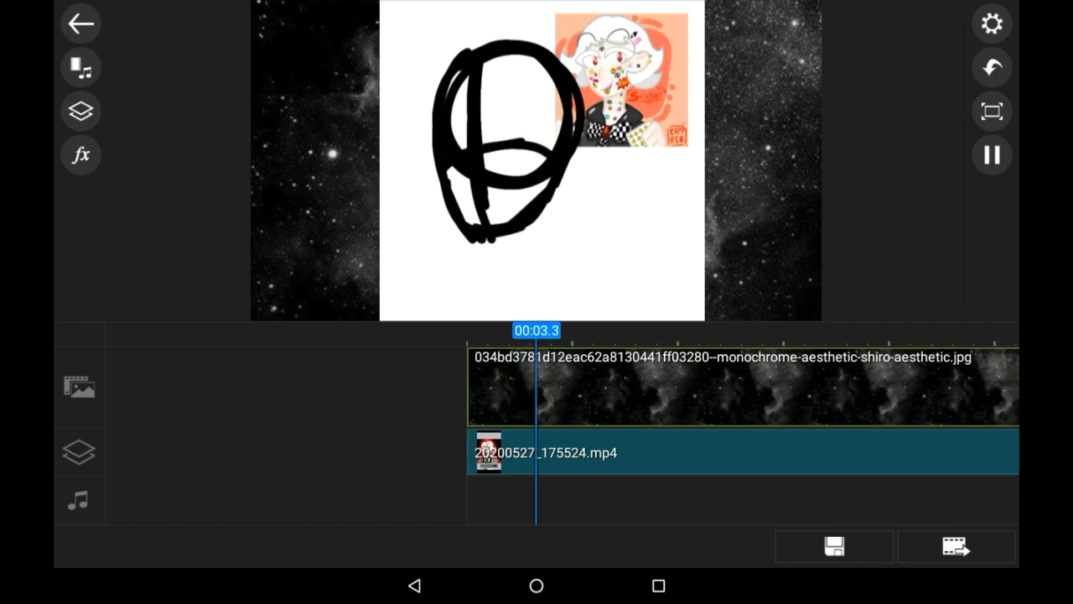
Step: Pause playback before adding the default CyberLink title overlay
left_click(992, 154)
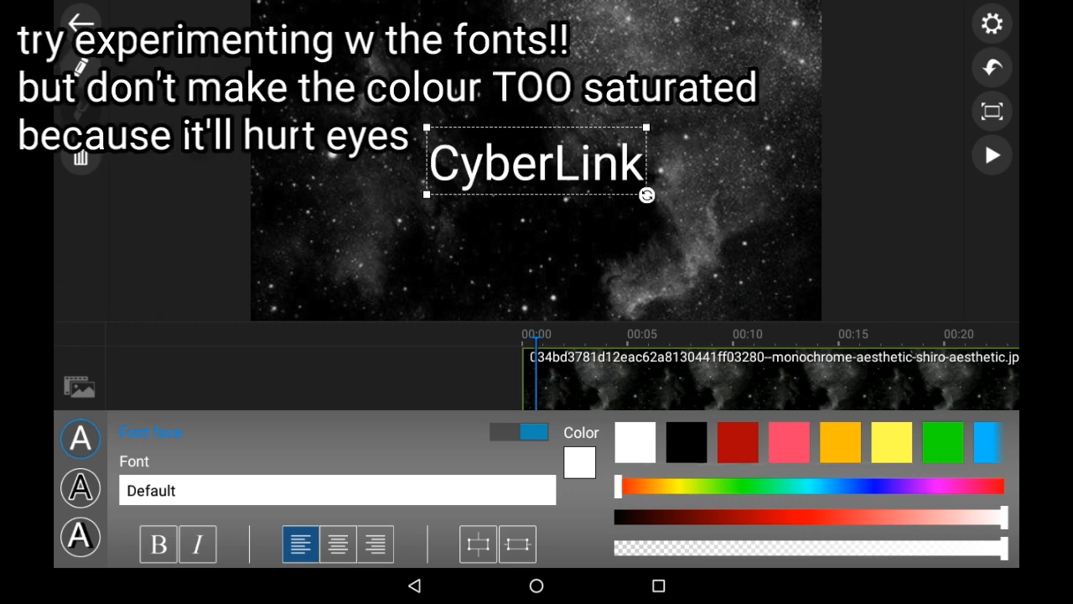
Step: Set the title font to Impact and give it a white border of size 5.0
left_click(335, 490)
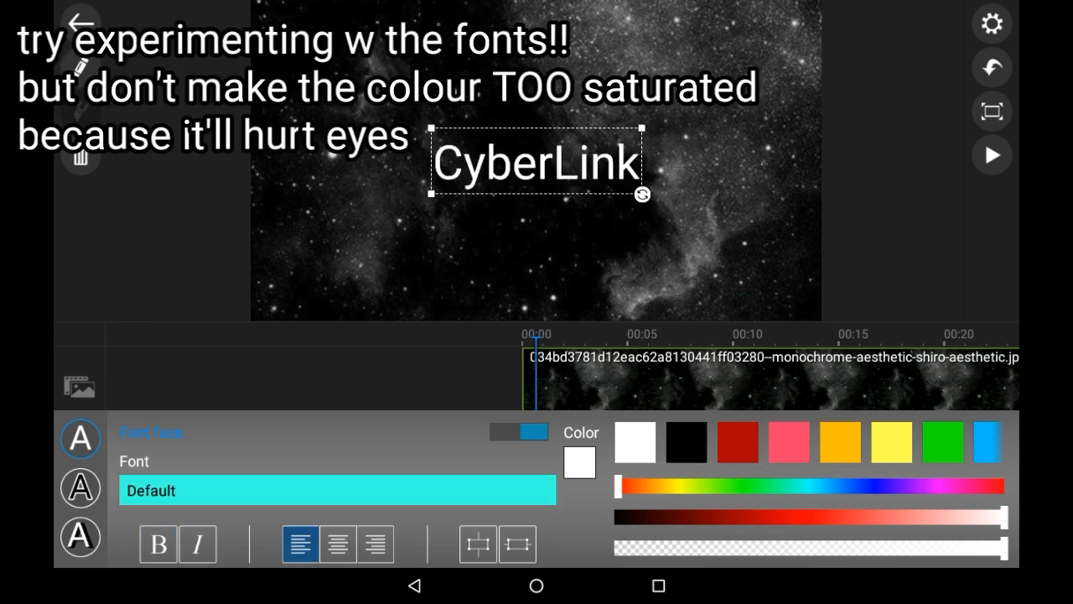
left_click(335, 489)
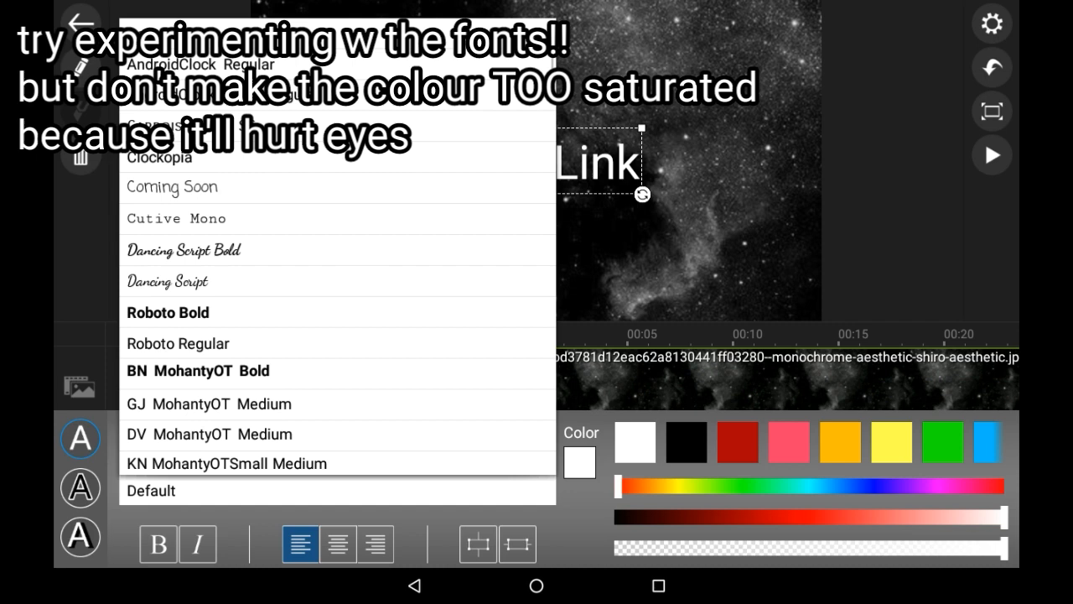
scroll("down", 3)
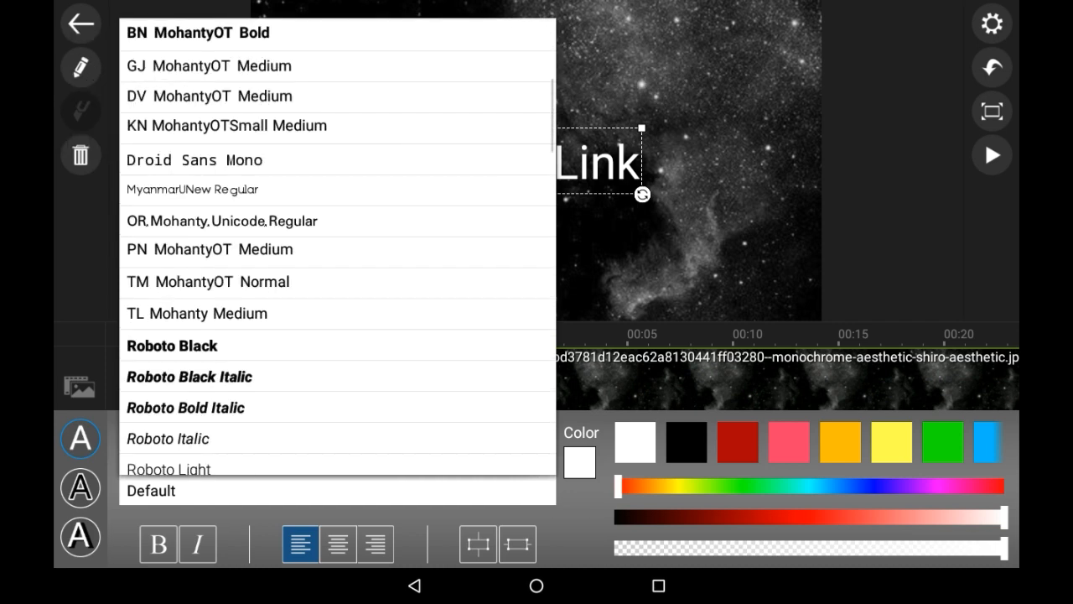
scroll("down", 3)
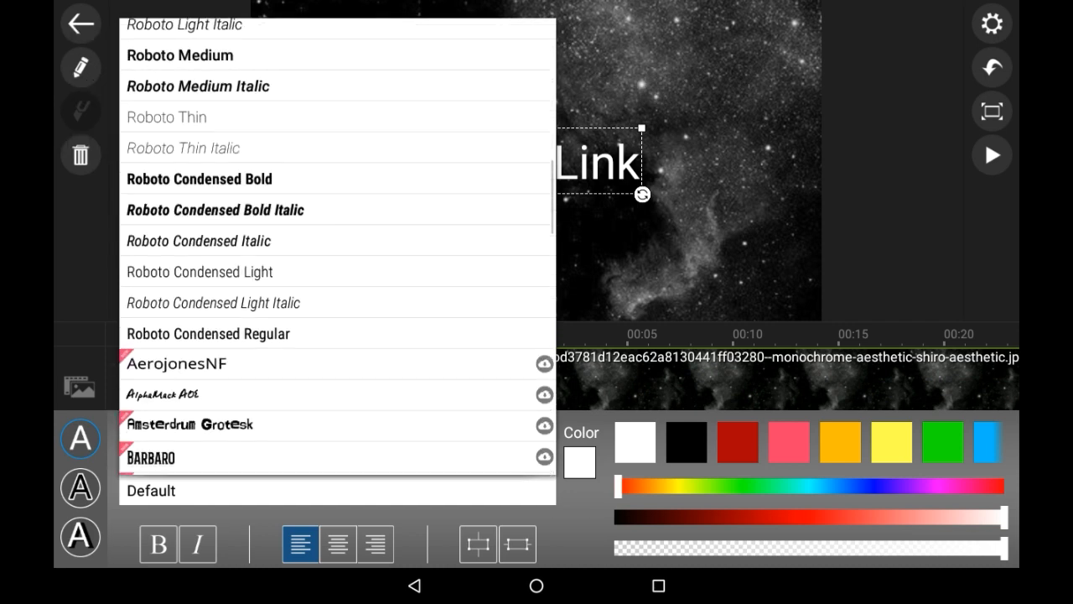
scroll("down", 3)
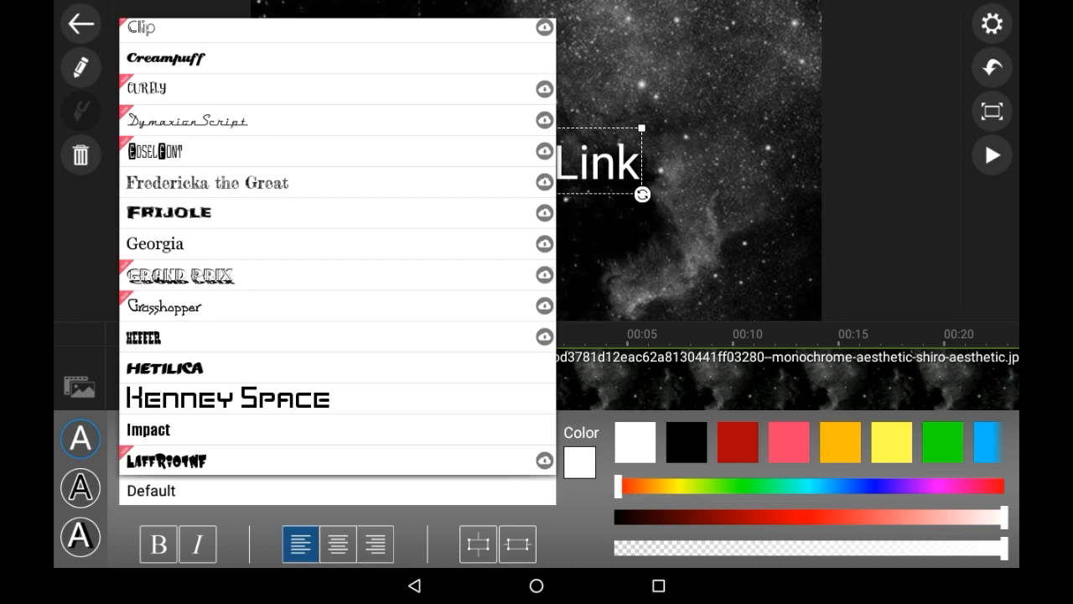
left_click(147, 430)
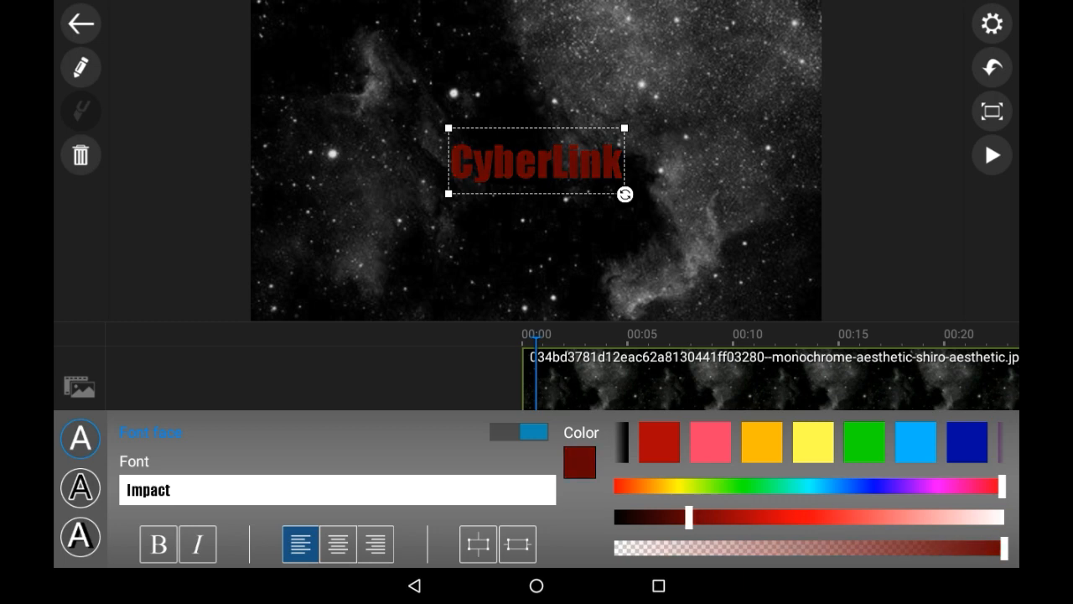
left_click(80, 486)
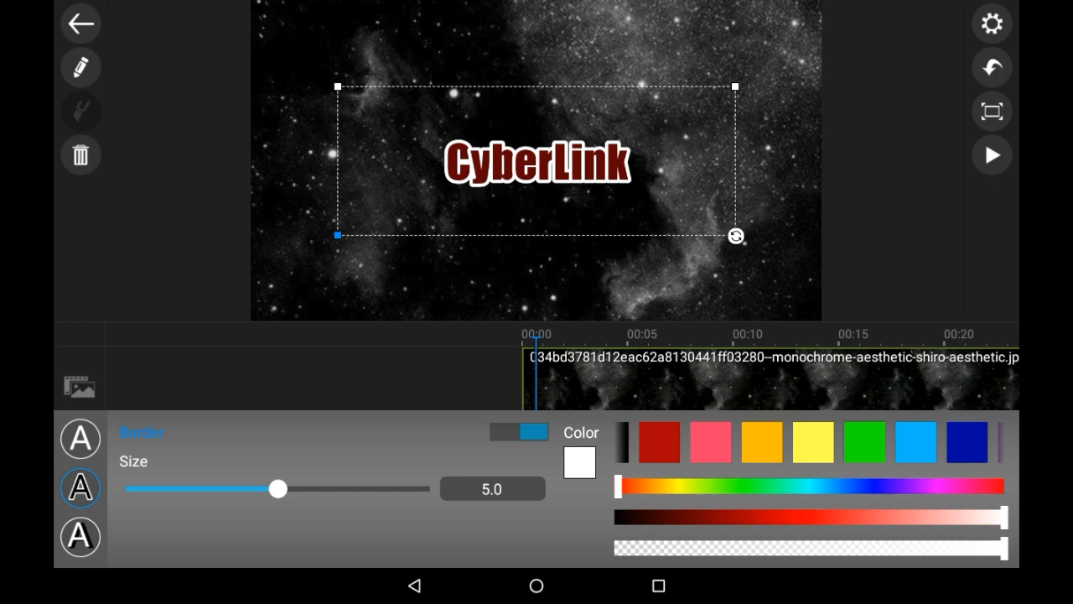
left_click_drag(279, 488, 233, 488)
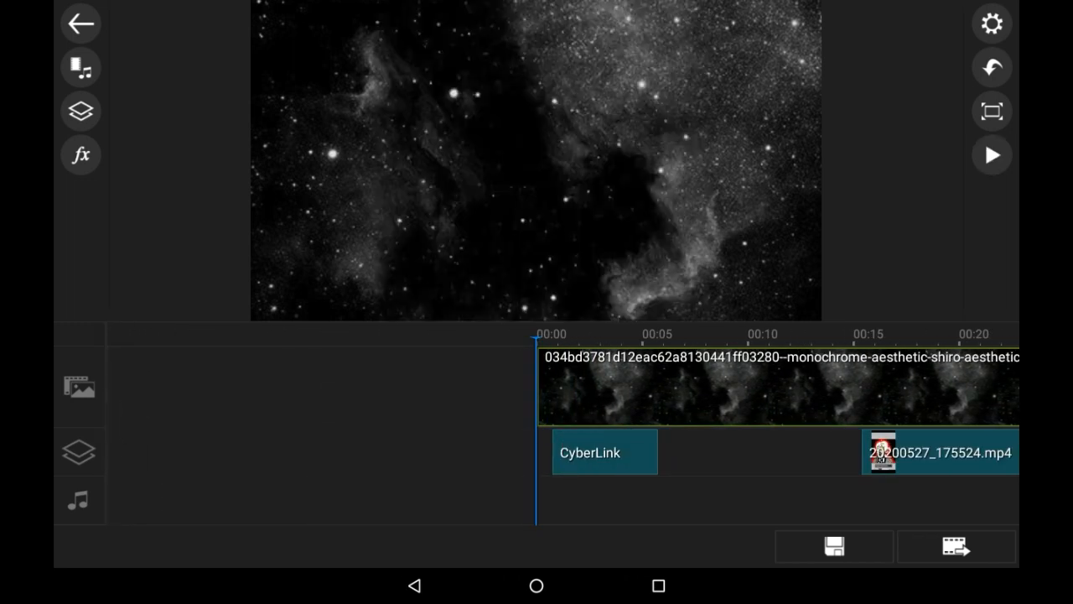
Step: Add Easy_Sunday.mp3 from the Download folder to the music track
left_click(80, 385)
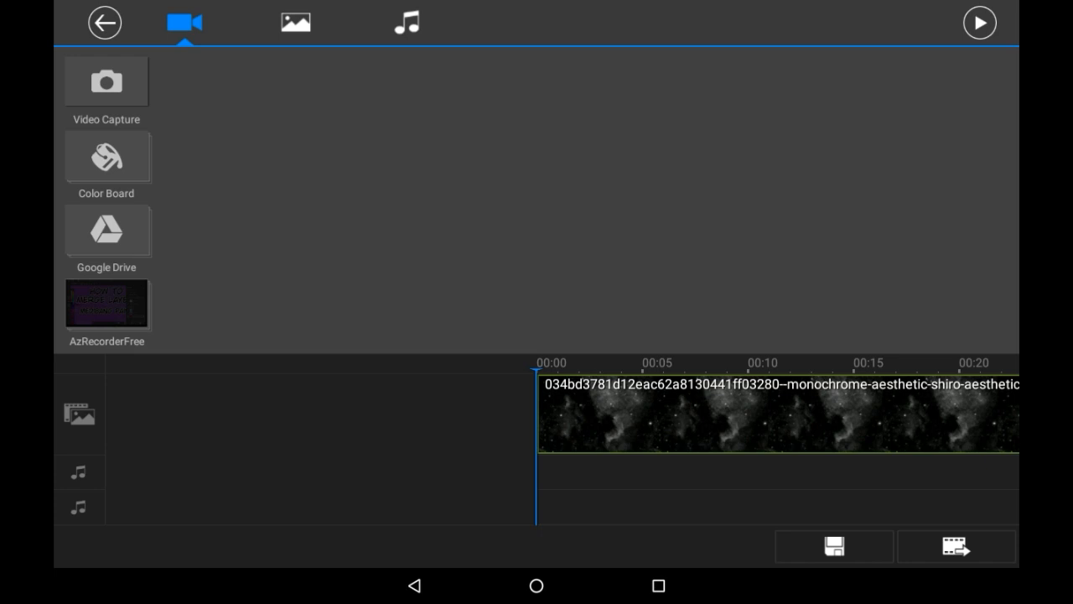
left_click(405, 24)
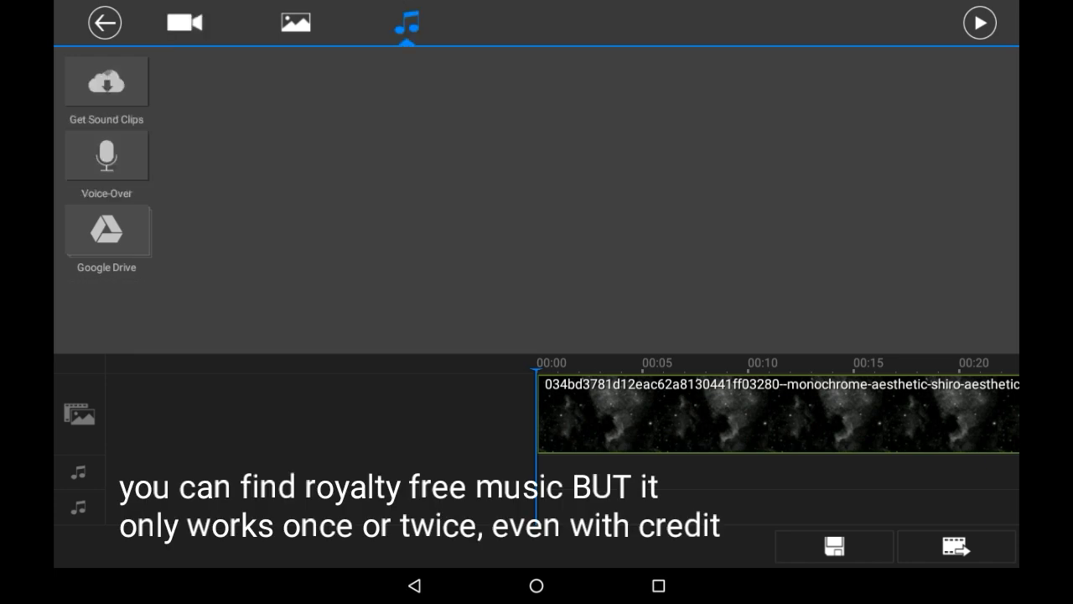
left_click(107, 80)
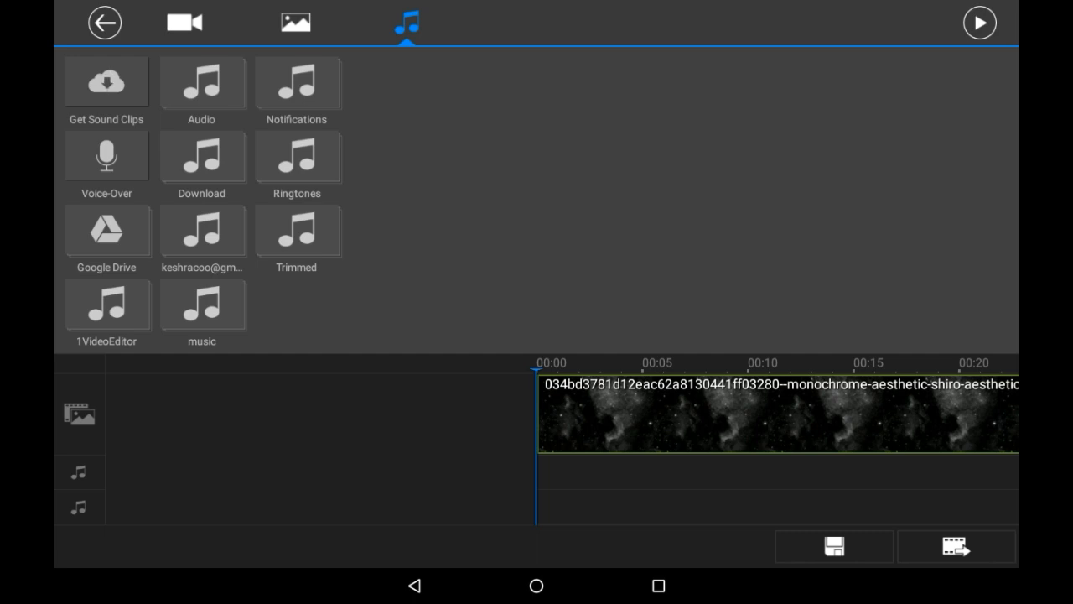
left_click(201, 159)
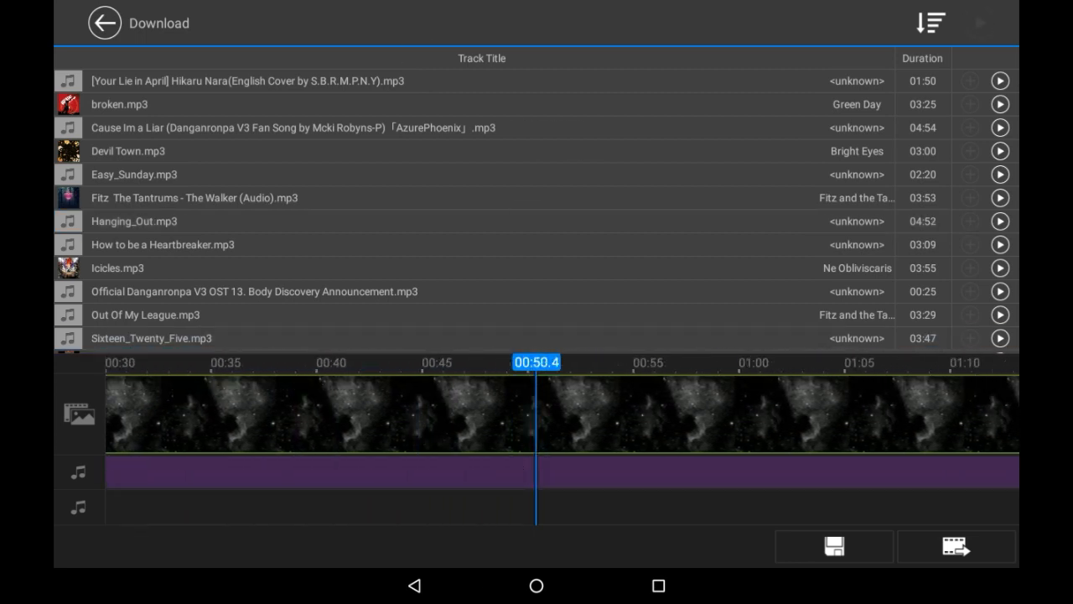
left_click(104, 24)
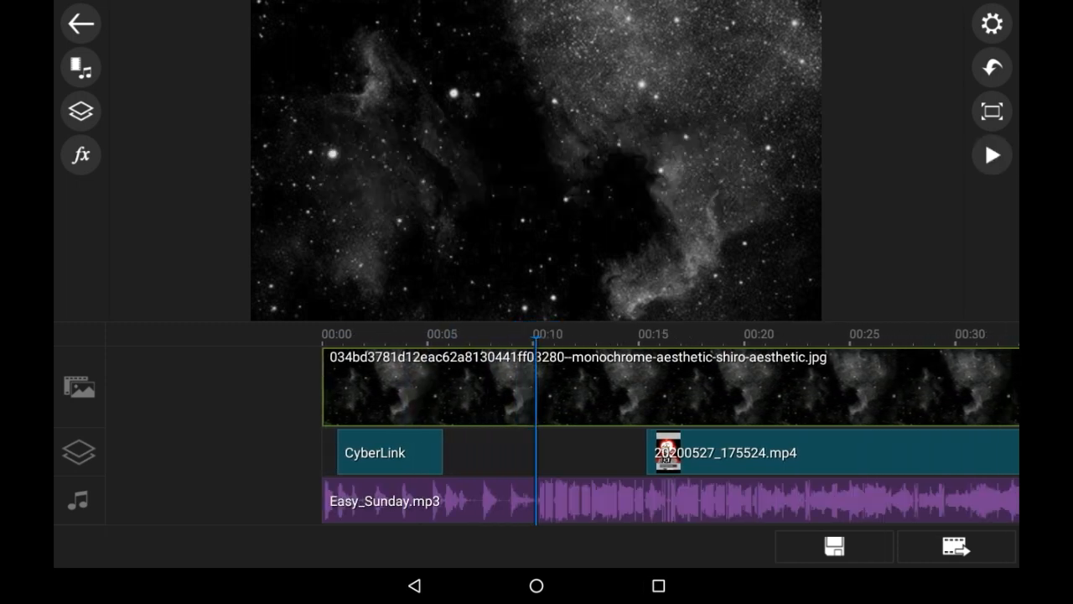
Step: Preview the project, then leave the editor for the project list
left_click(992, 154)
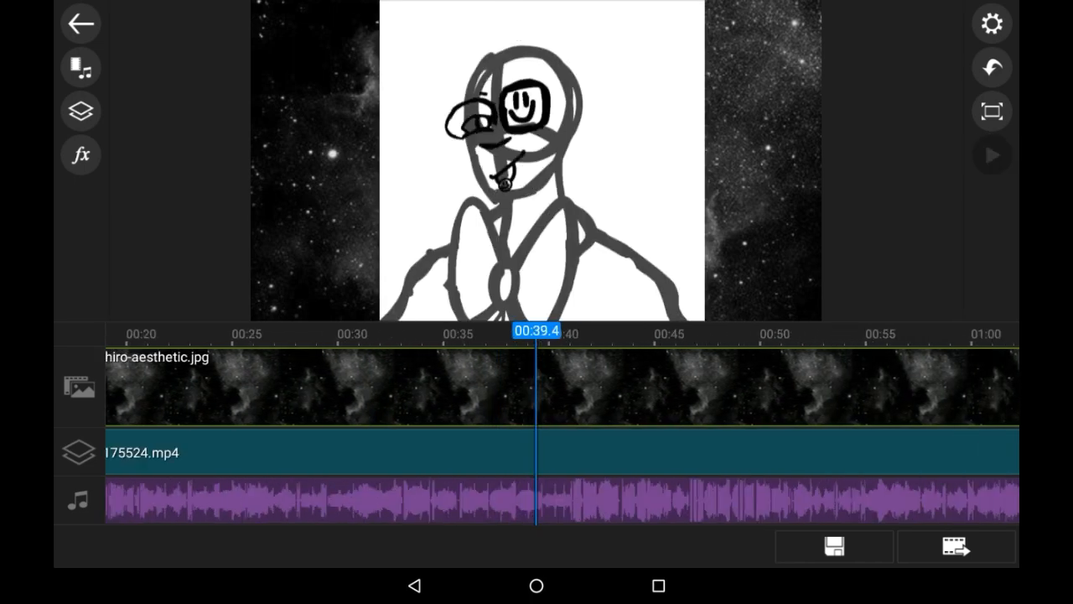
left_click(80, 23)
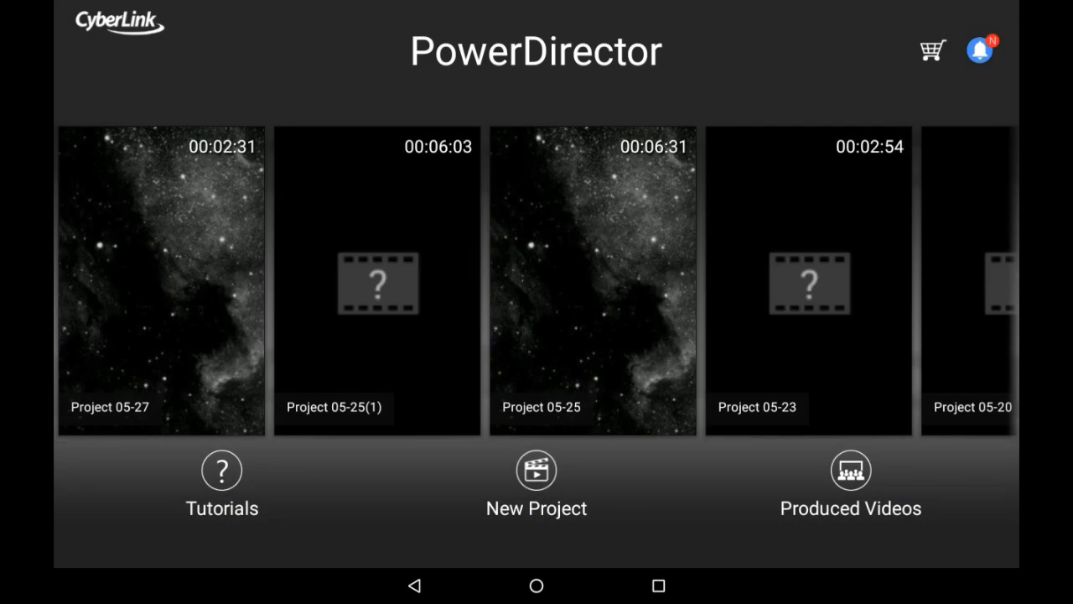
Step: Produce Project 05-27 as an HD video saved to the gallery
left_click(161, 282)
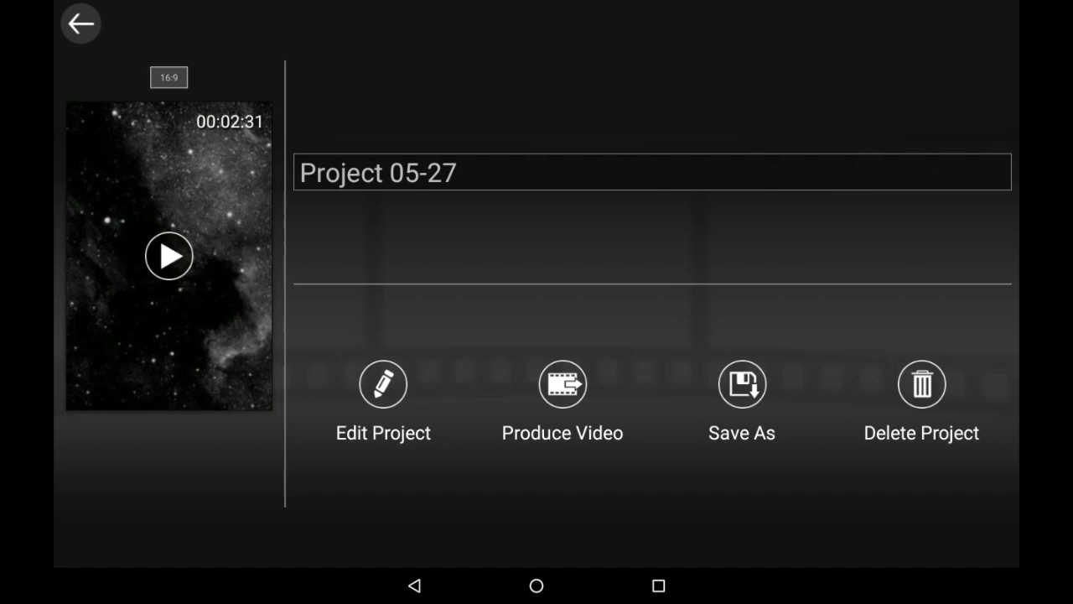
left_click(562, 384)
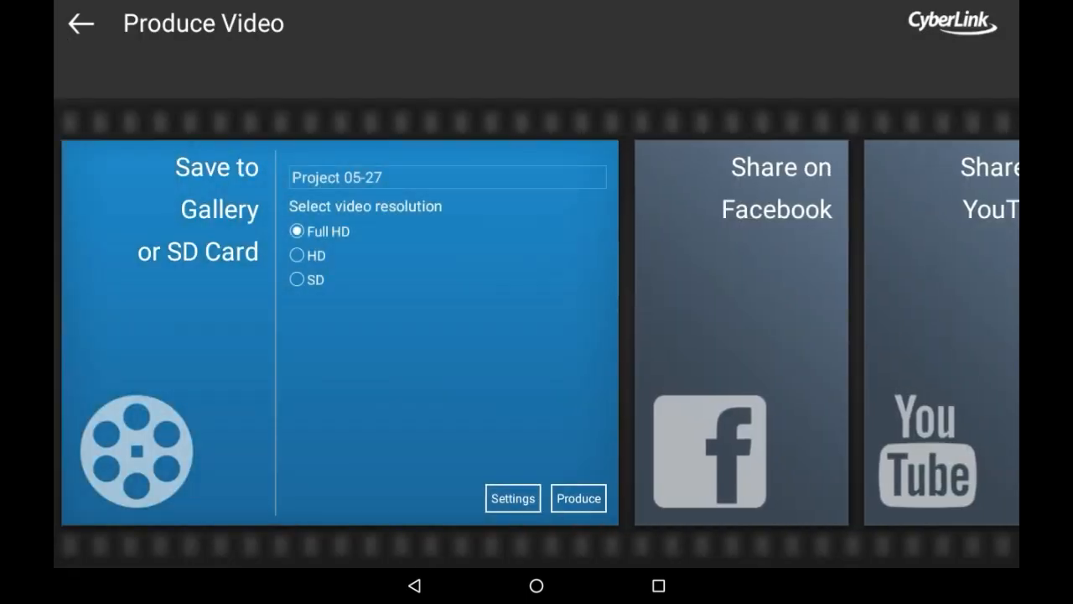
left_click(297, 255)
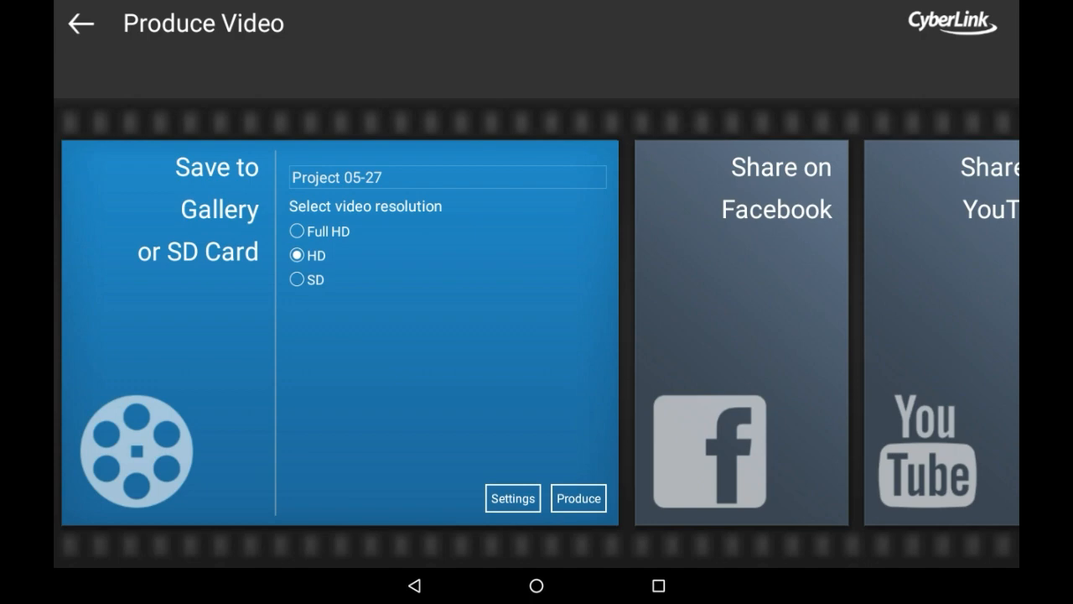
left_click(576, 498)
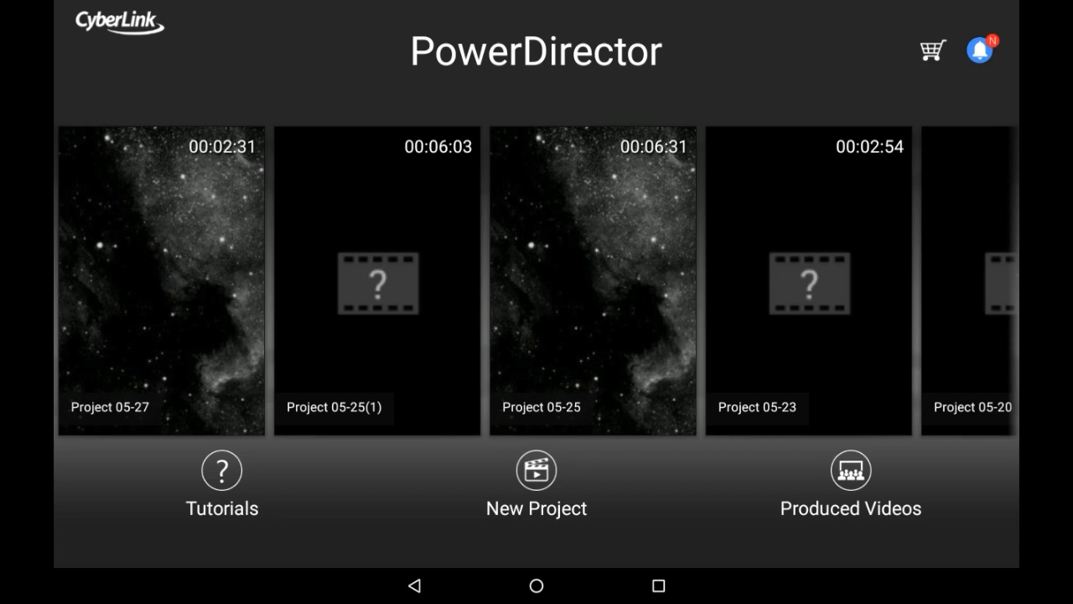
Step: Reopen Project 05-27 for editing and confirm the replay clip's audio stays at zero volume
left_click(161, 282)
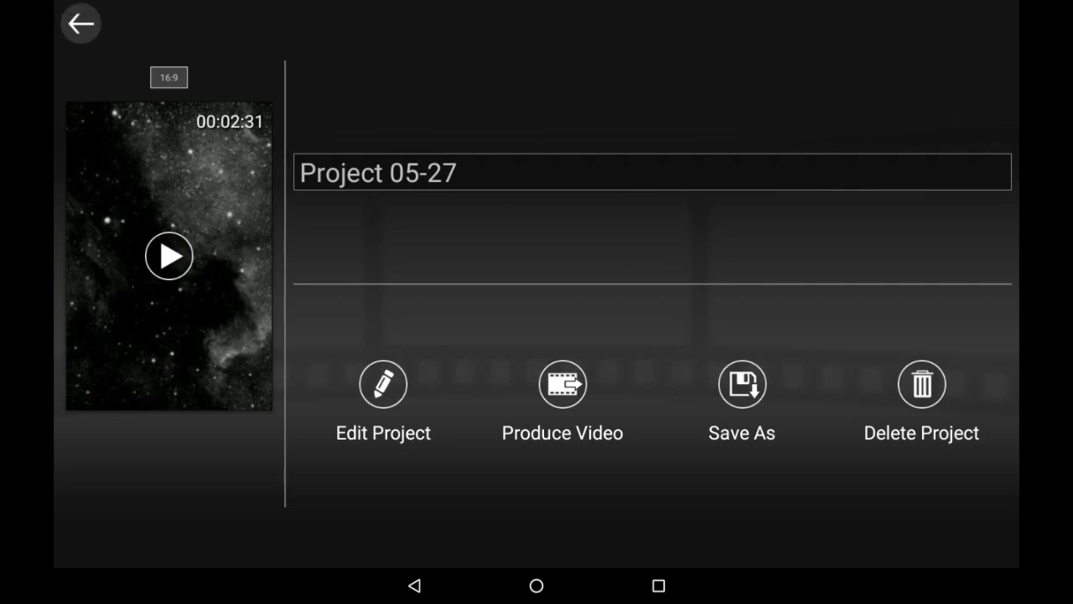
left_click(382, 384)
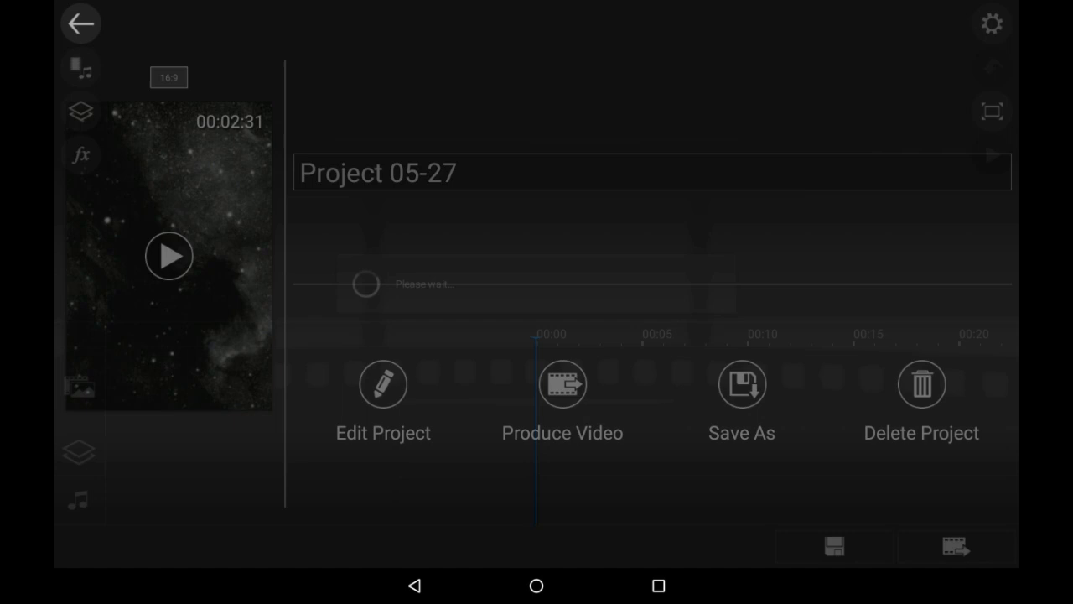
left_click(382, 384)
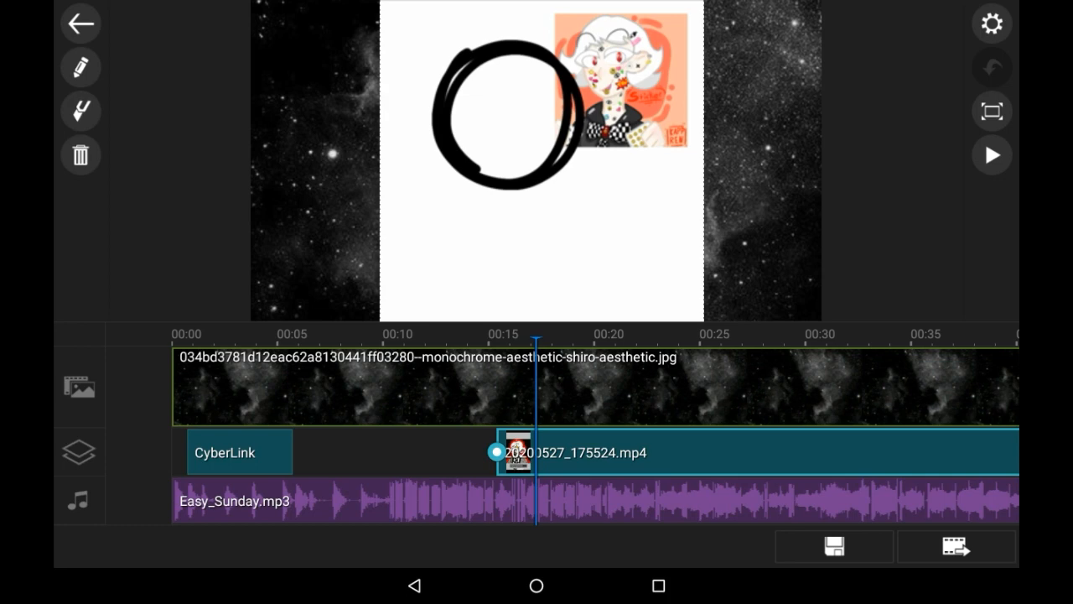
left_click(80, 67)
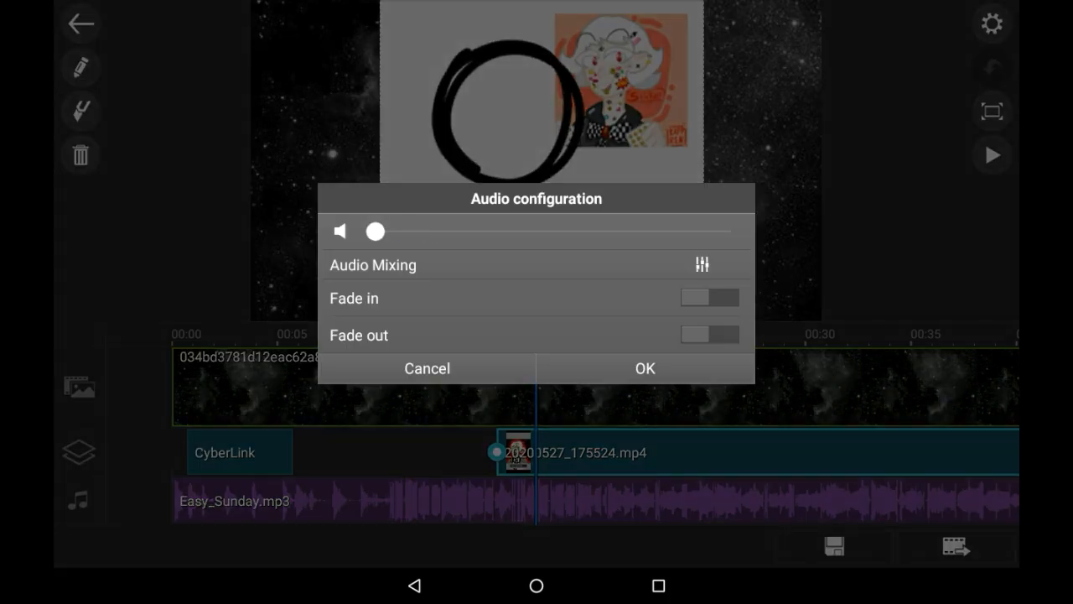
left_click(643, 369)
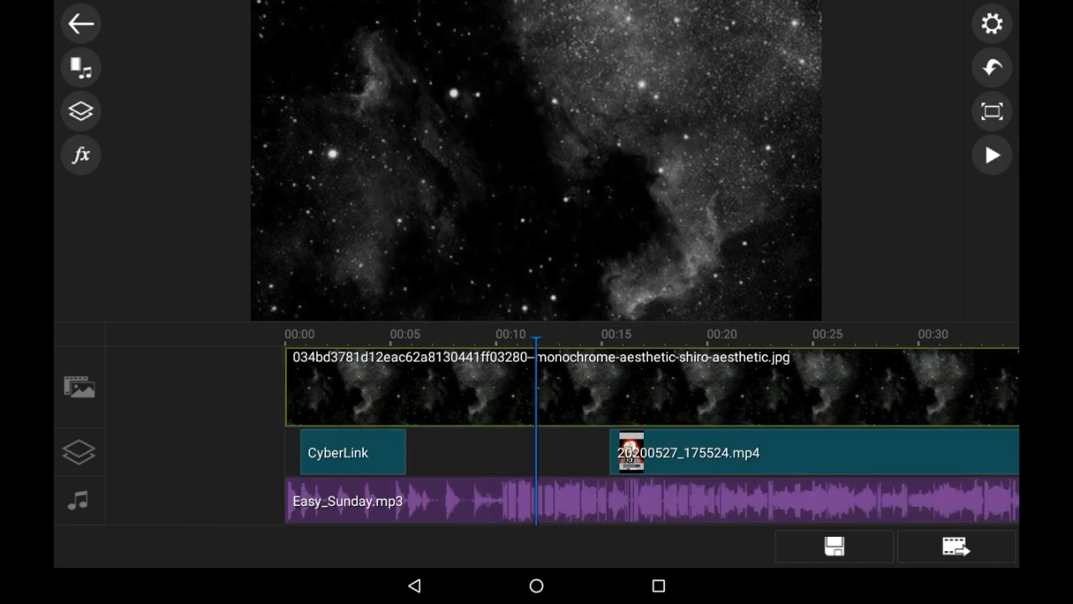